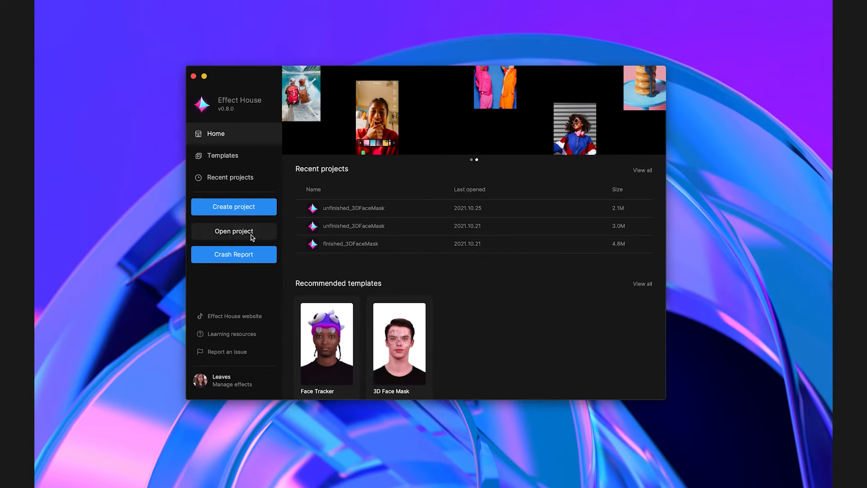
# Open the unfinished_3DFaceMask project folder from disk
pyautogui.click(233, 231)
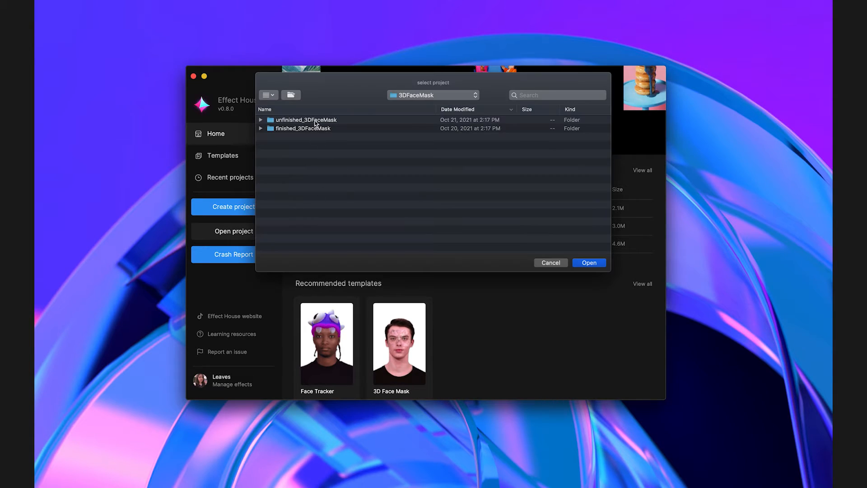
pyautogui.click(305, 119)
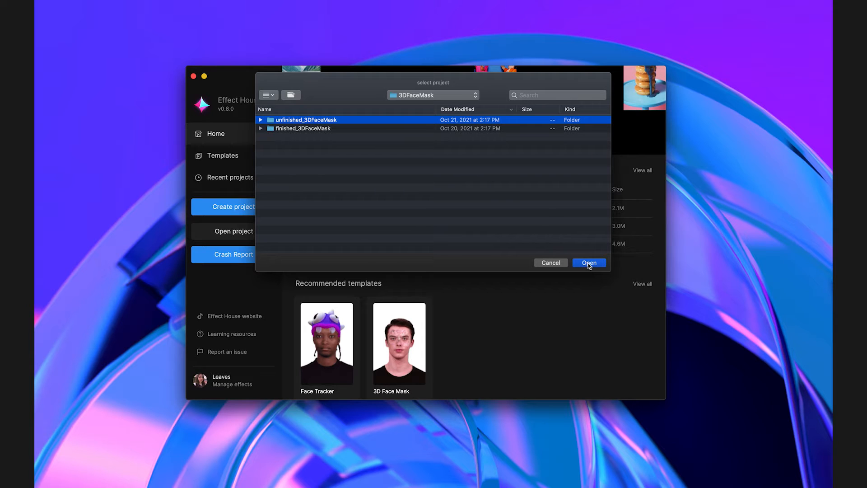
pyautogui.click(588, 263)
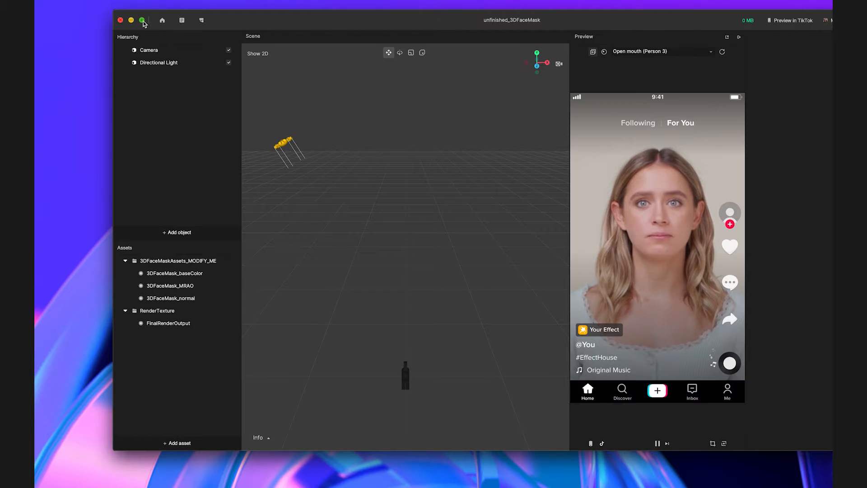
# Maximize the window, add a 3D Face Shape object, and inspect its Face Paint material
pyautogui.click(142, 21)
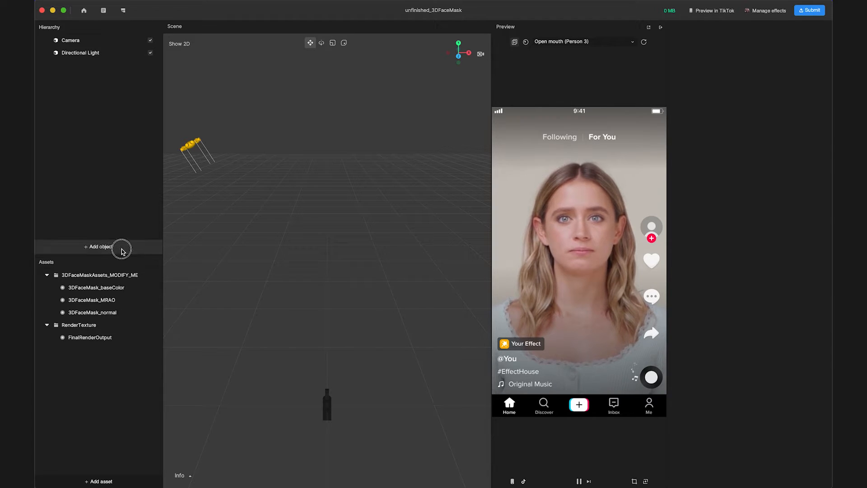
pyautogui.click(98, 246)
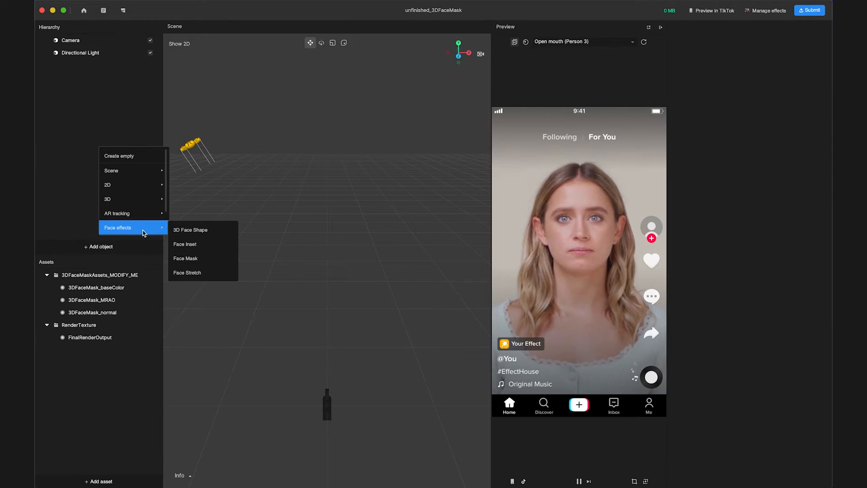
pyautogui.moveTo(216, 229)
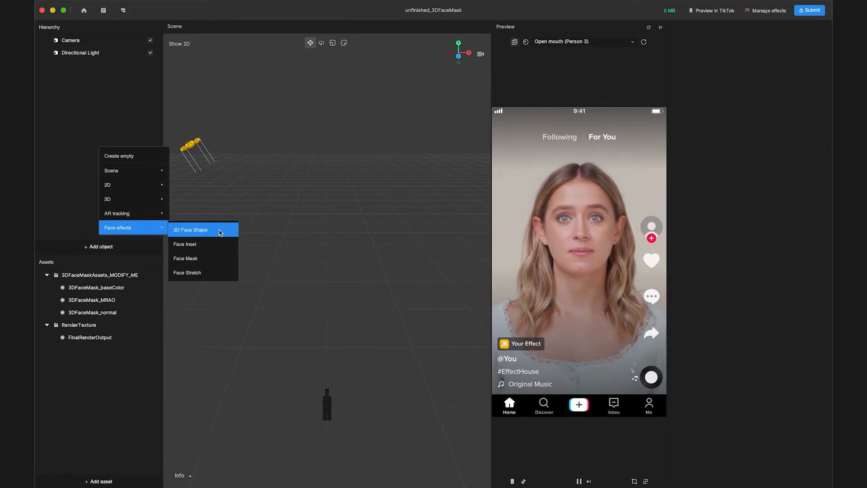
pyautogui.click(190, 230)
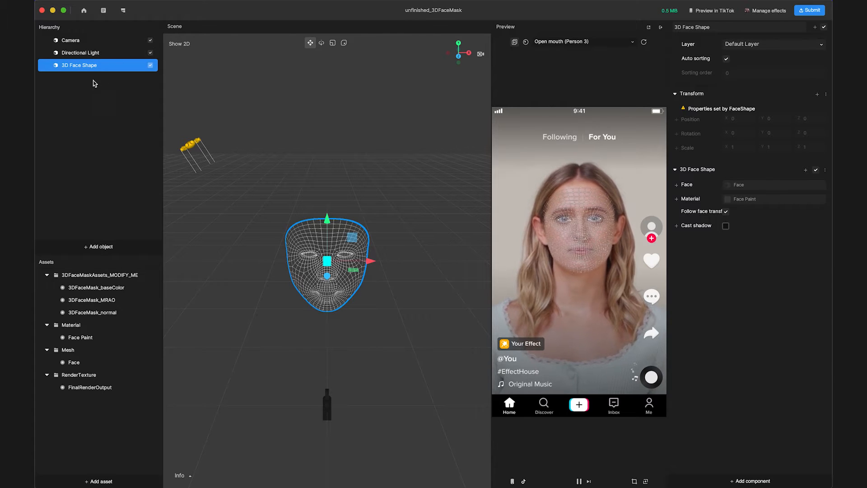
pyautogui.moveTo(231, 290)
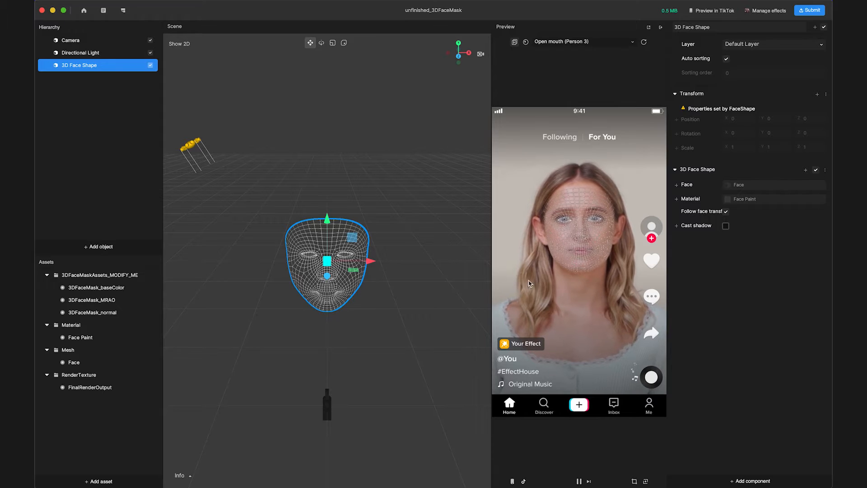
pyautogui.moveTo(429, 269)
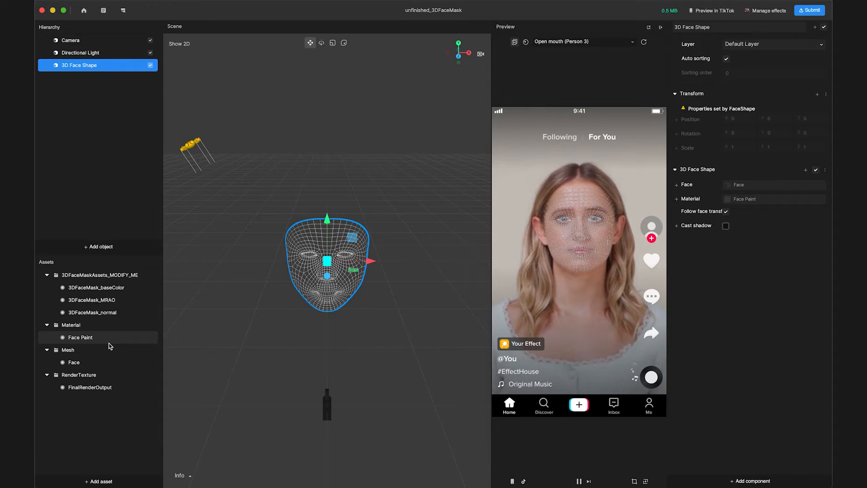
pyautogui.moveTo(116, 347)
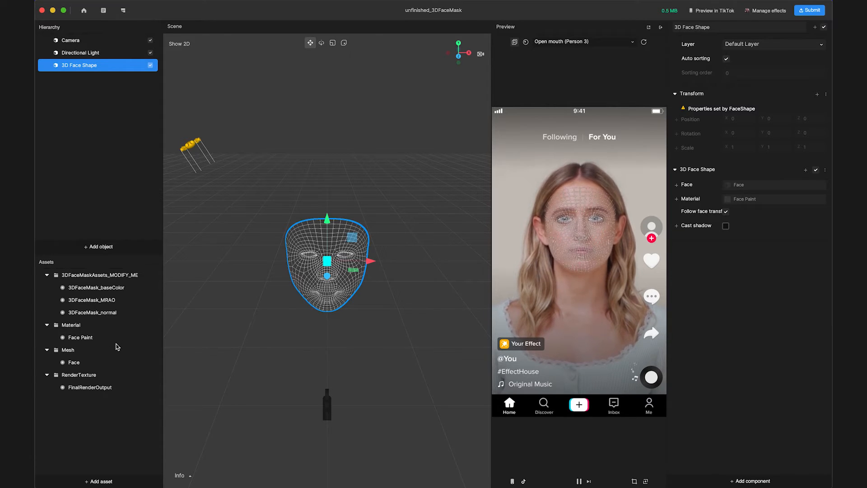
pyautogui.click(80, 337)
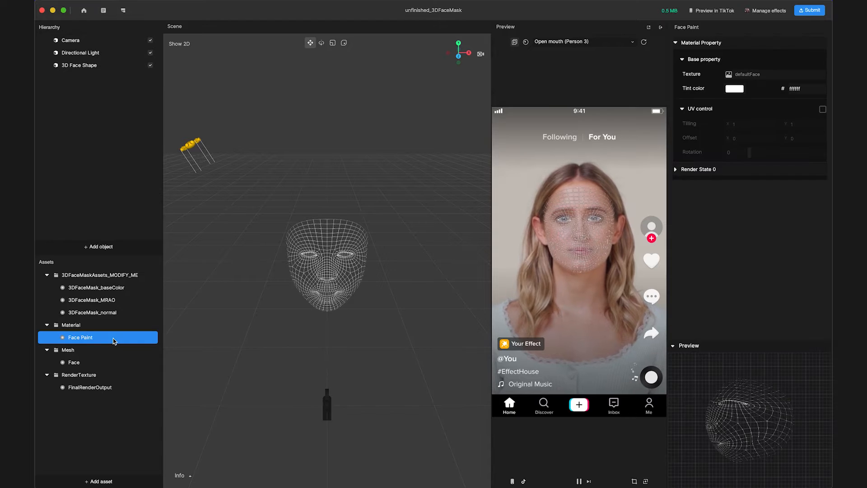
# Create a Standard PBR material asset and rename it 3DFaceMask_mat
pyautogui.click(138, 200)
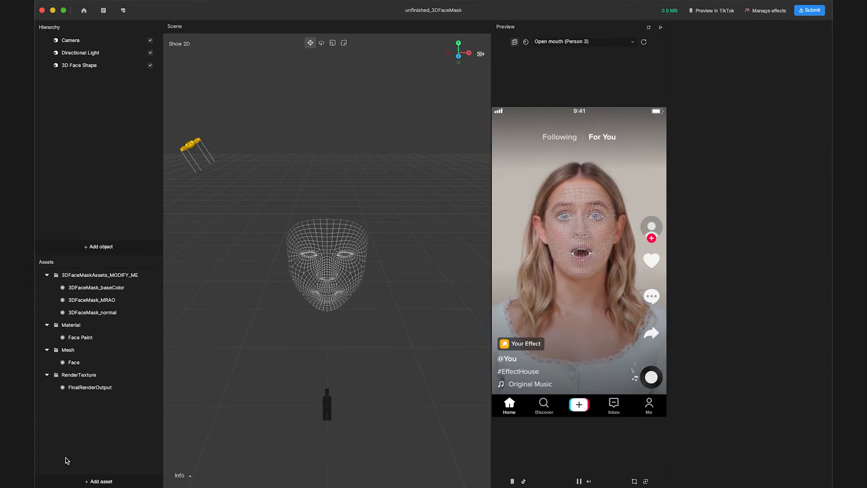
pyautogui.click(98, 480)
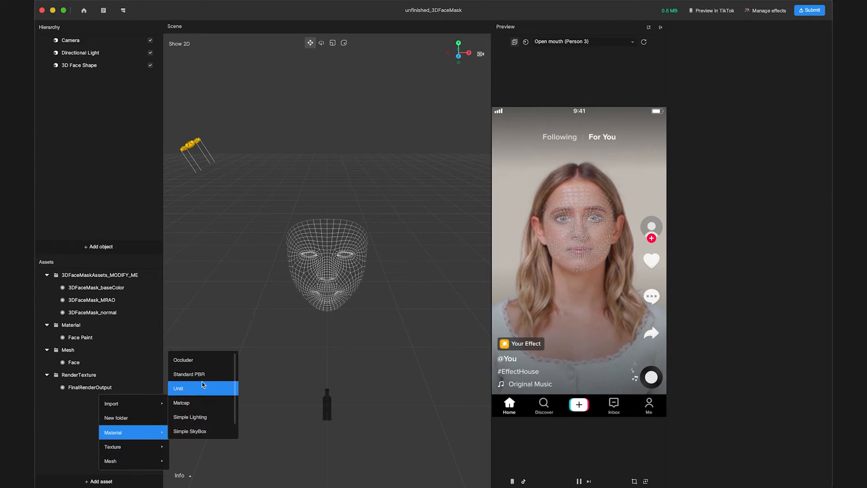
pyautogui.click(188, 373)
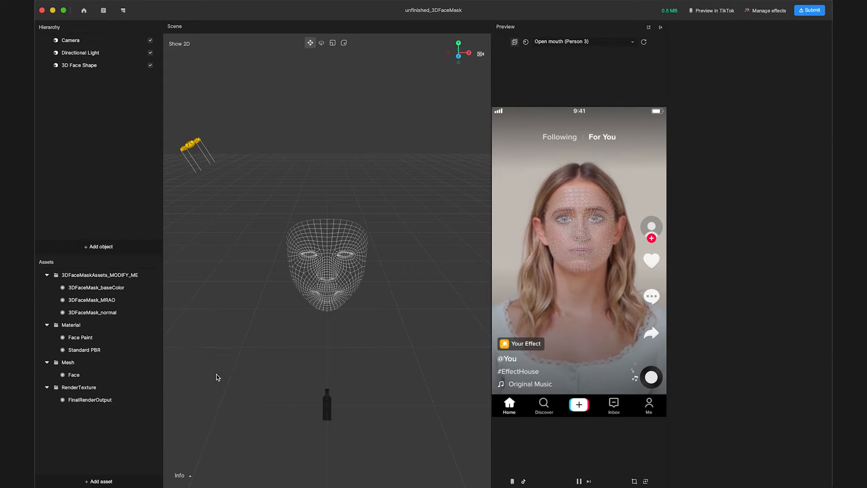
pyautogui.click(84, 350)
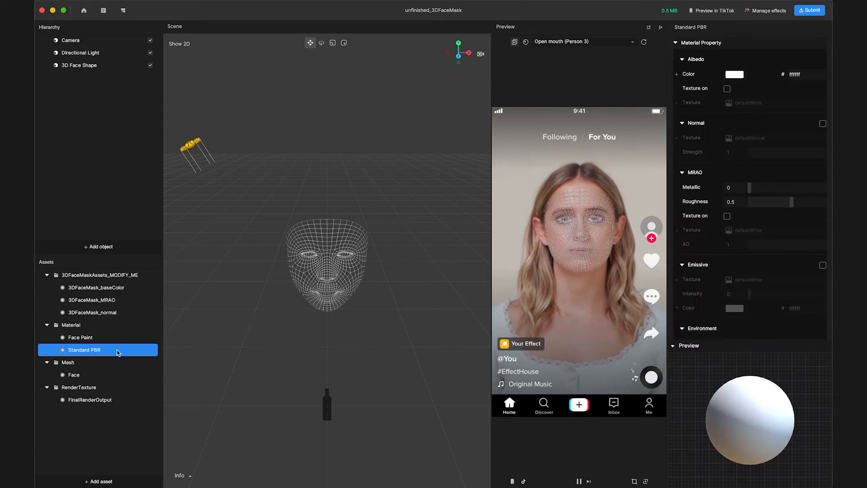
pyautogui.doubleClick(84, 350)
pyautogui.write('3DFaceMask_mat')
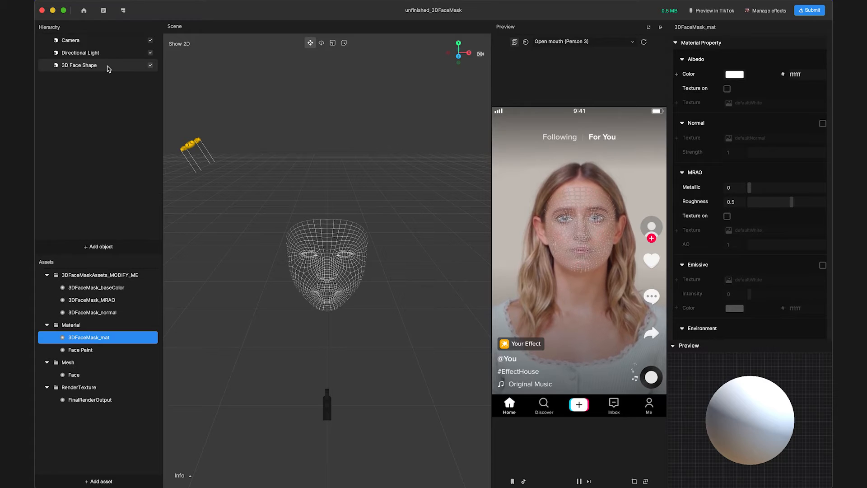
# Set the 3D Face Shape's Material field to 3DFaceMask_mat
pyautogui.click(79, 65)
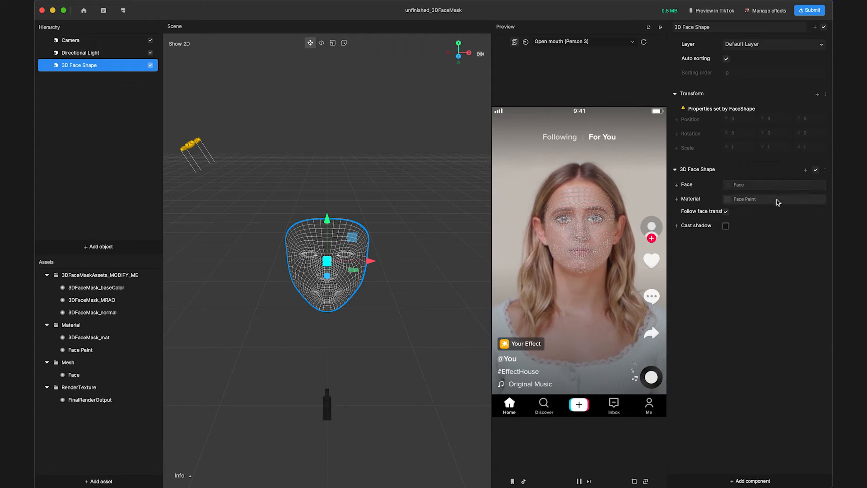
pyautogui.click(774, 198)
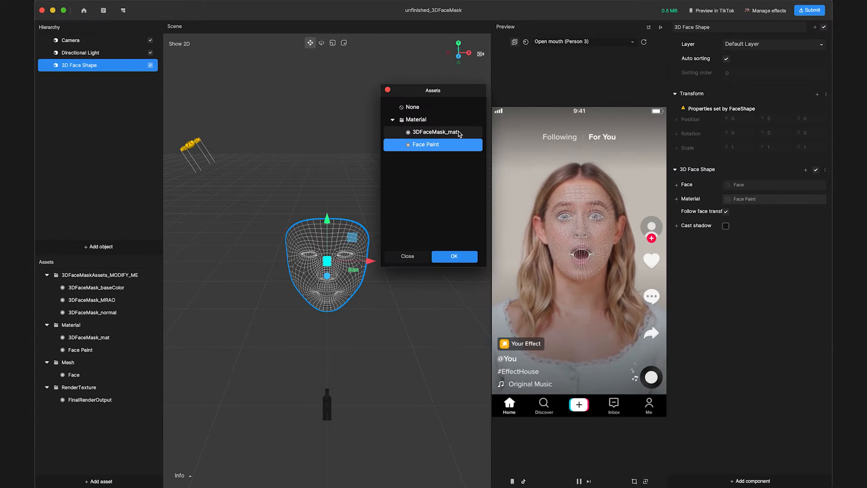
pyautogui.click(435, 132)
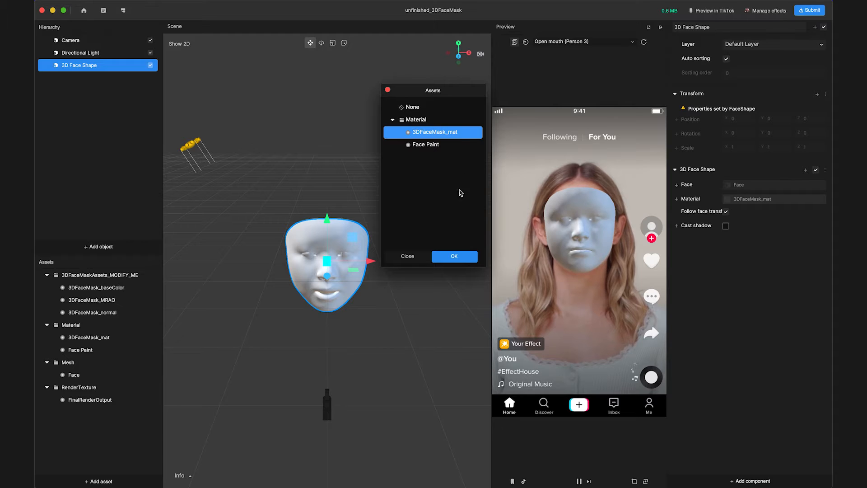
pyautogui.click(454, 256)
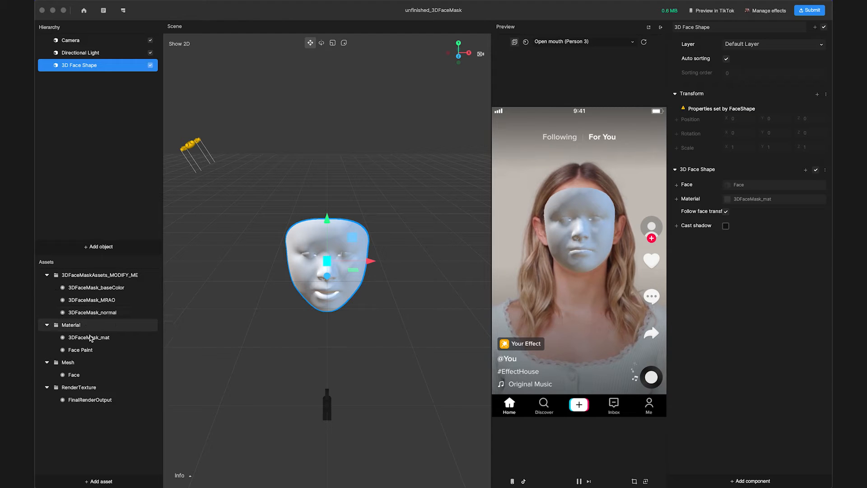
# Assign baseColor albedo, normal and MRAO textures from 3DFaceMaskAssets_MODIFY_ME to 3DFaceMask_mat
pyautogui.click(89, 337)
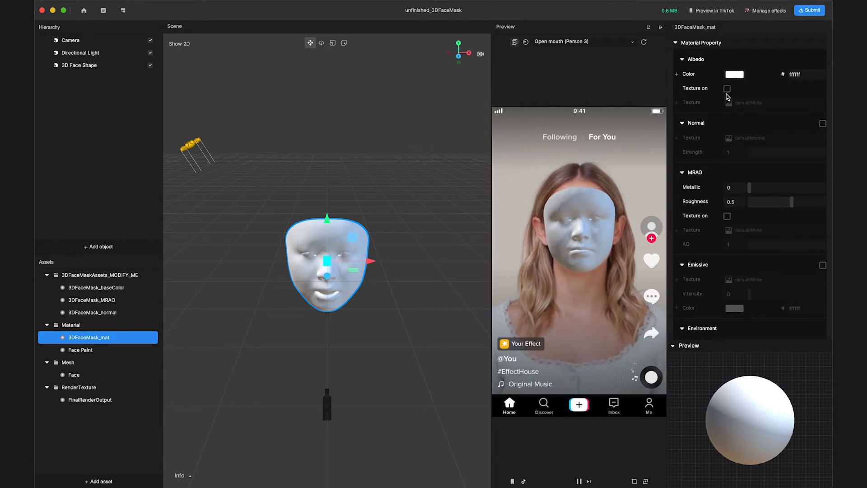
pyautogui.click(727, 89)
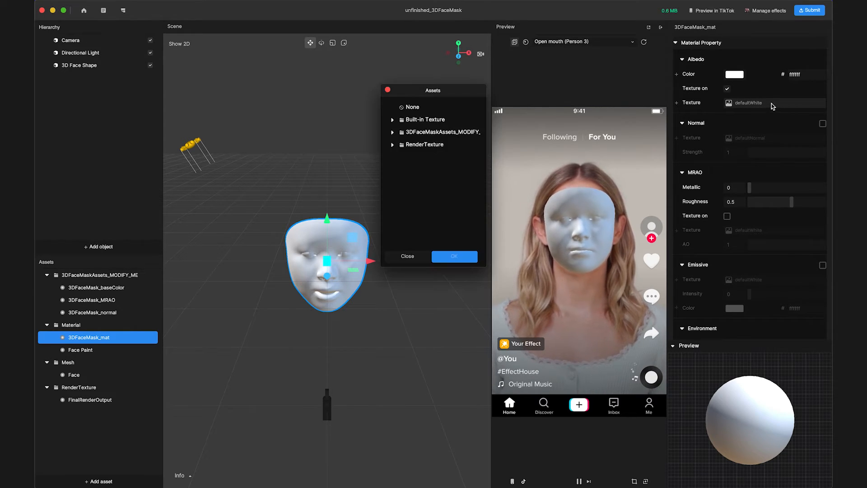
pyautogui.moveTo(437, 133)
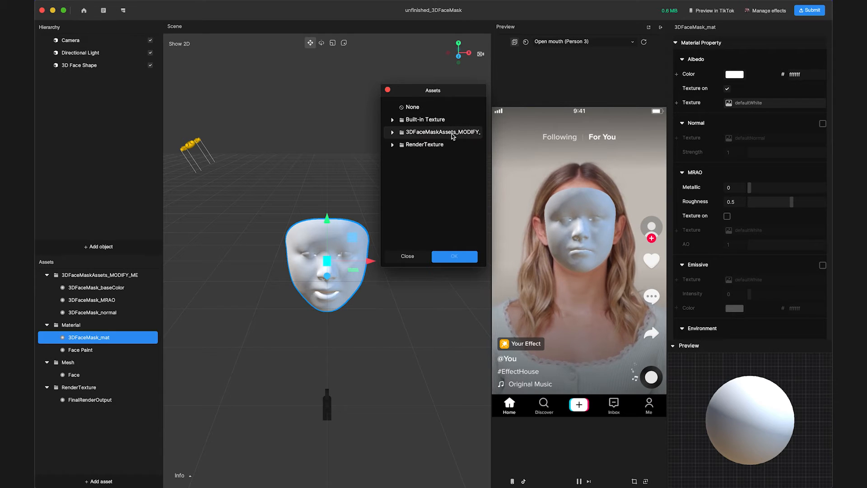
pyautogui.click(392, 133)
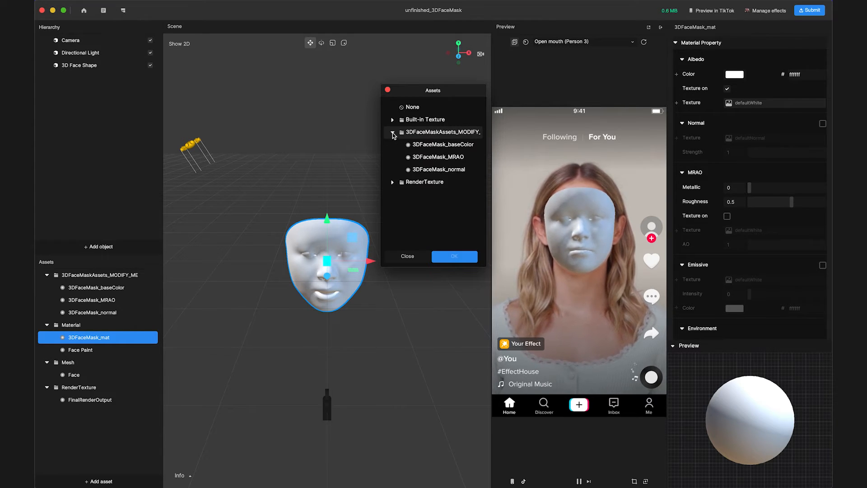
pyautogui.click(443, 145)
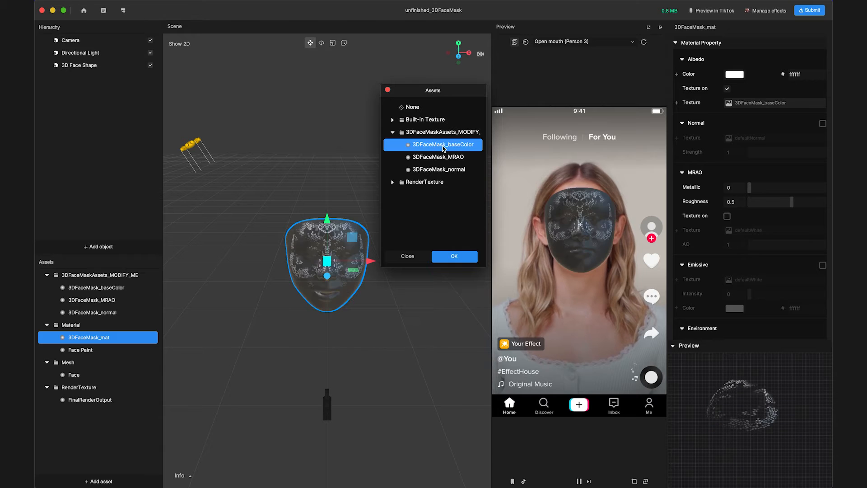
pyautogui.click(453, 256)
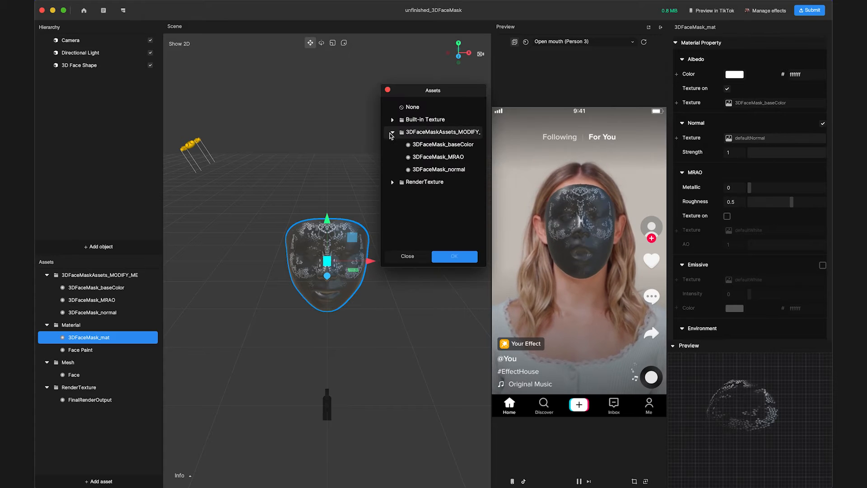
pyautogui.click(392, 131)
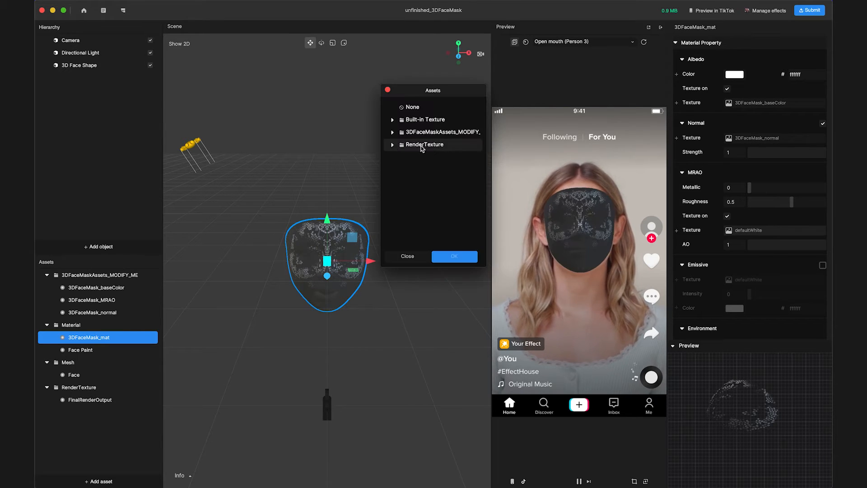
pyautogui.click(454, 256)
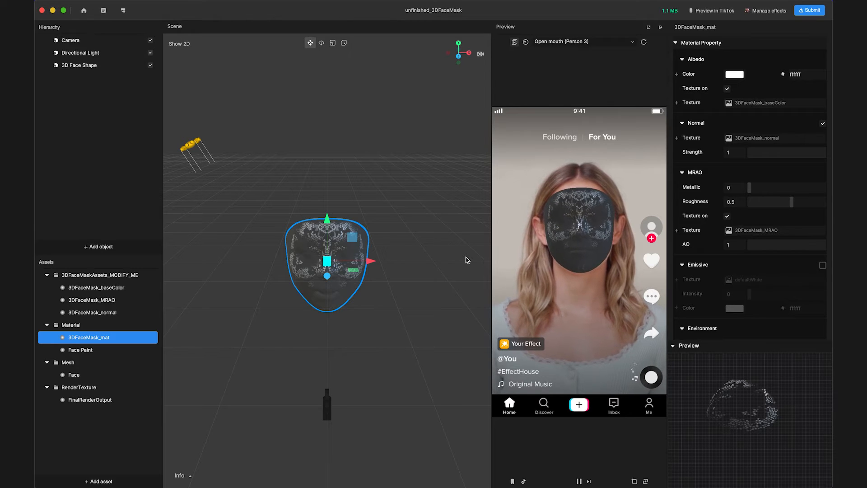
# Set the material's Render State 0 blend mode to Multiply
pyautogui.scroll(-3)
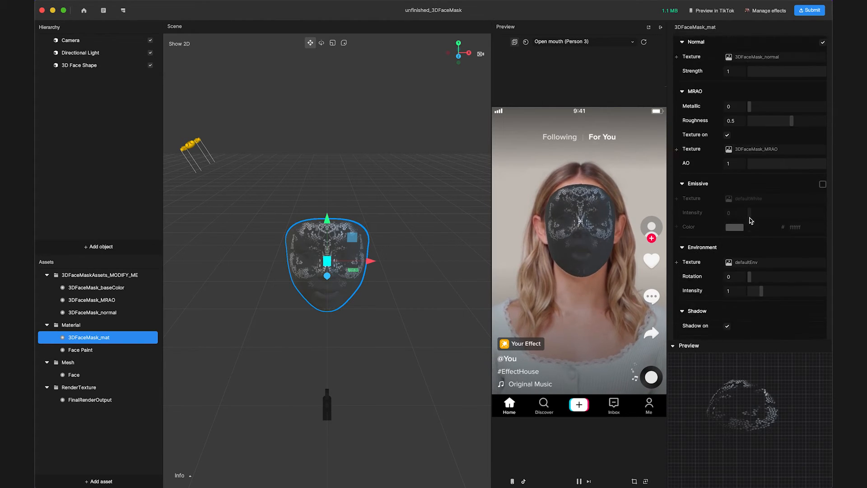
pyautogui.scroll(-3)
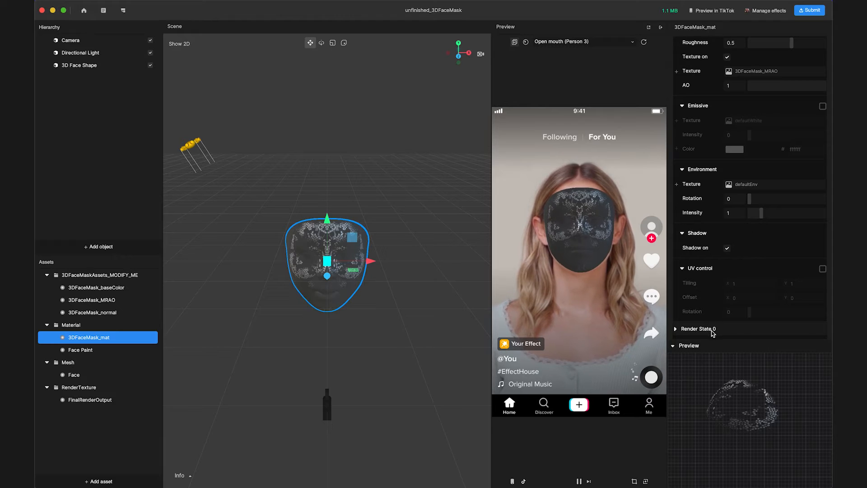
pyautogui.click(675, 329)
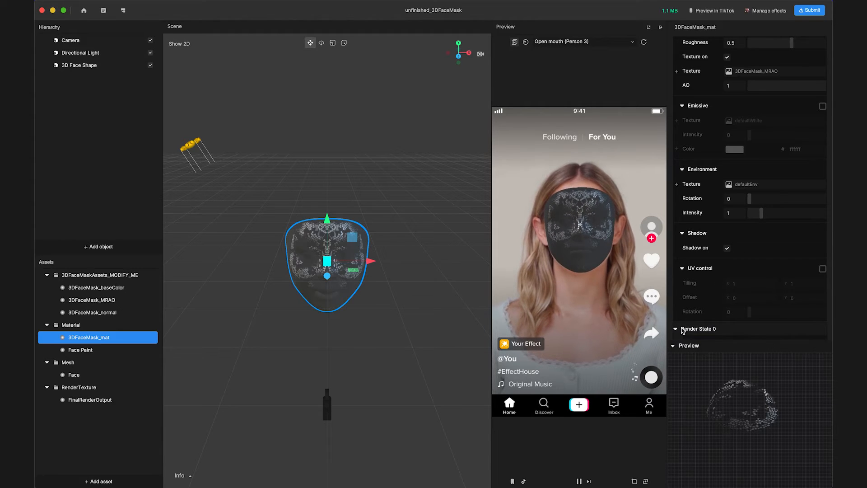
pyautogui.click(698, 328)
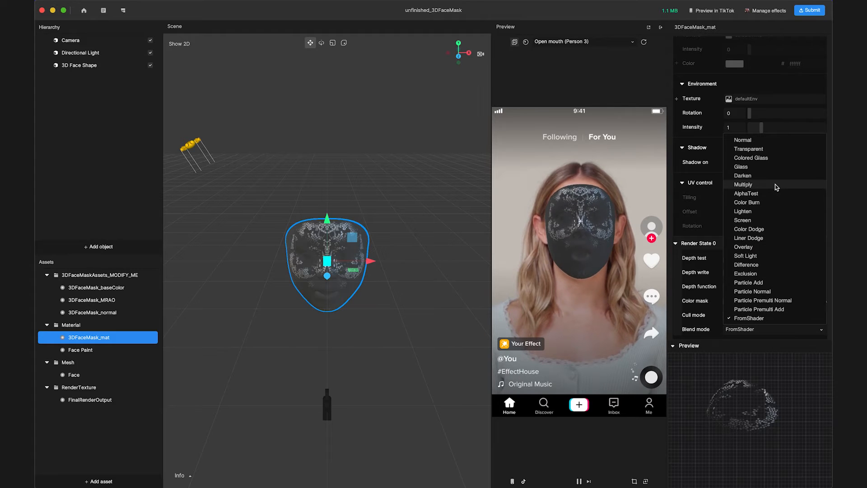
pyautogui.click(743, 185)
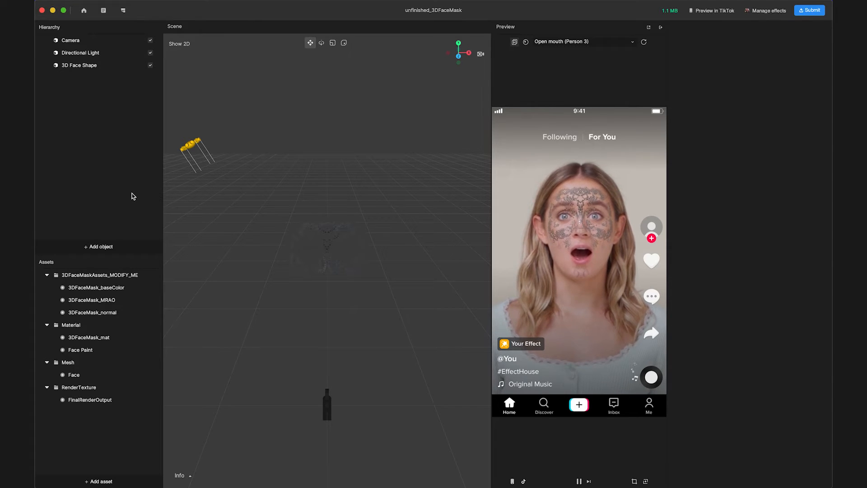
# Add a second Directional Light and rename the original to Face Lighting 1
pyautogui.click(98, 246)
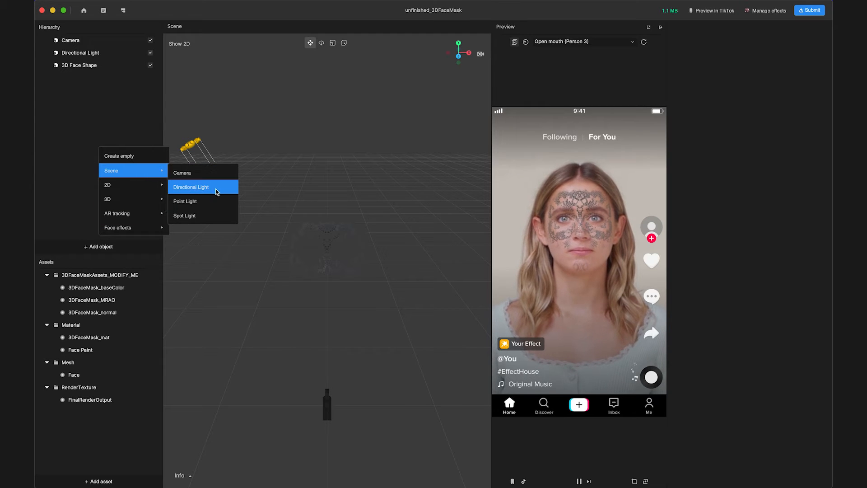
pyautogui.click(190, 187)
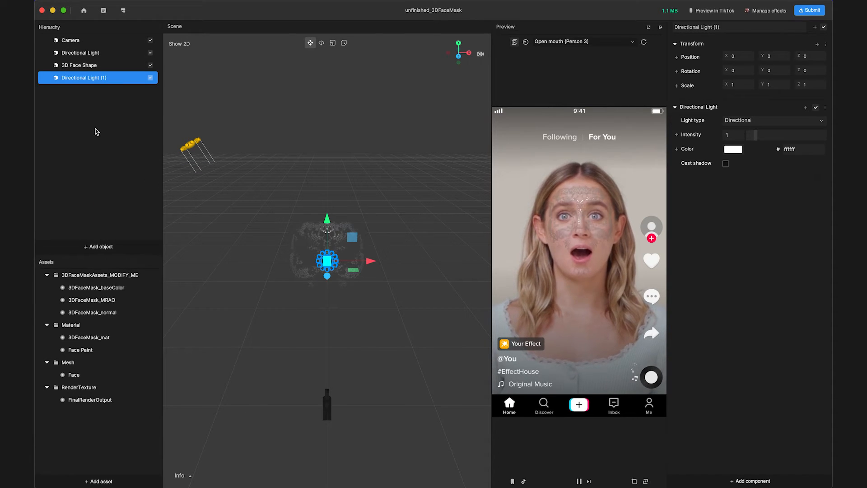
pyautogui.rightClick(80, 52)
pyautogui.write('Face Lighting 1')
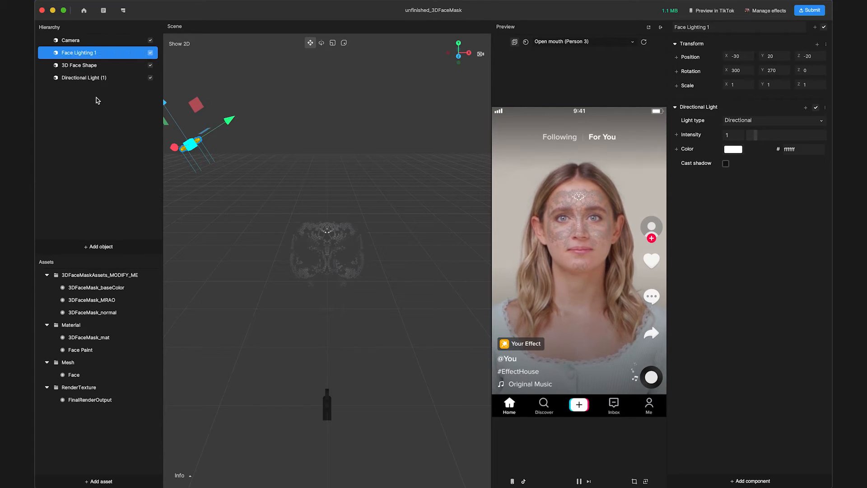
pyautogui.doubleClick(83, 77)
pyautogui.write('Face Lighting 2')
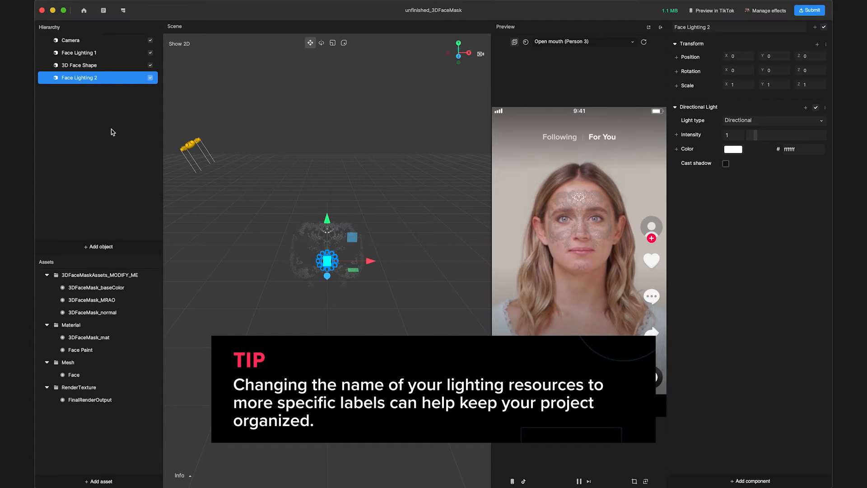
# Make Face Lighting 1 cyan (4bfbf8, intensity 1.2) and raise Face Lighting 2's intensity
pyautogui.click(79, 53)
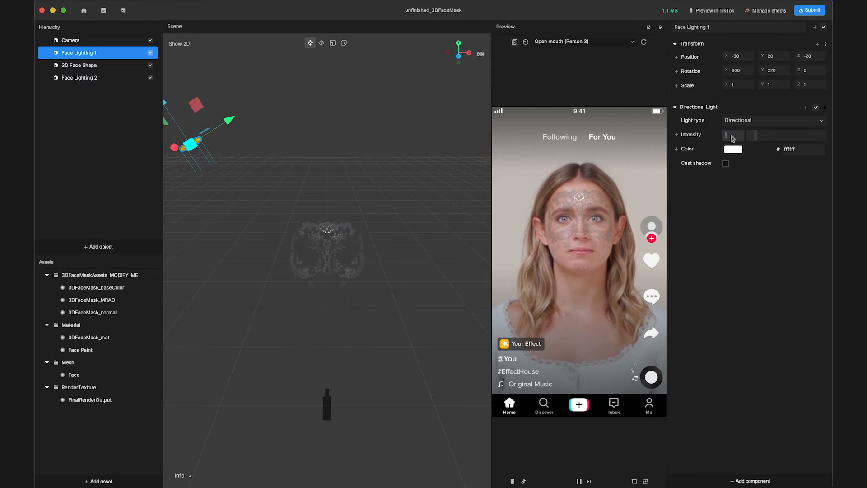
pyautogui.click(731, 136)
pyautogui.write('1.2')
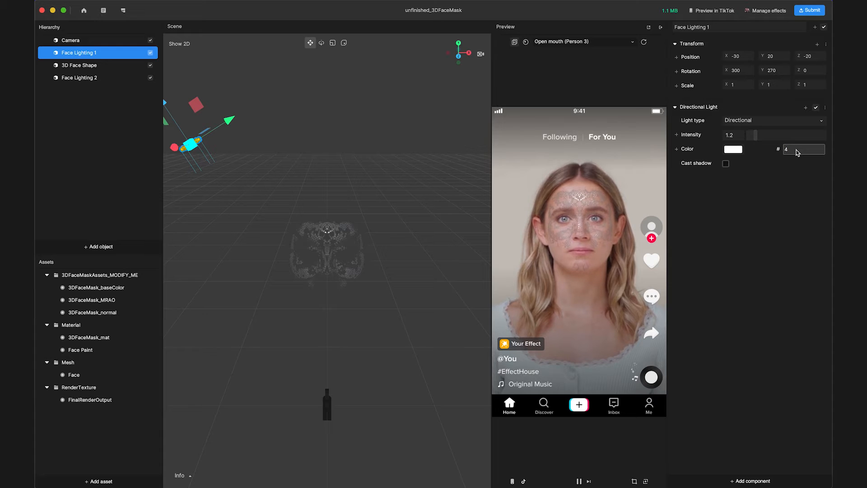
pyautogui.write('bfbf8')
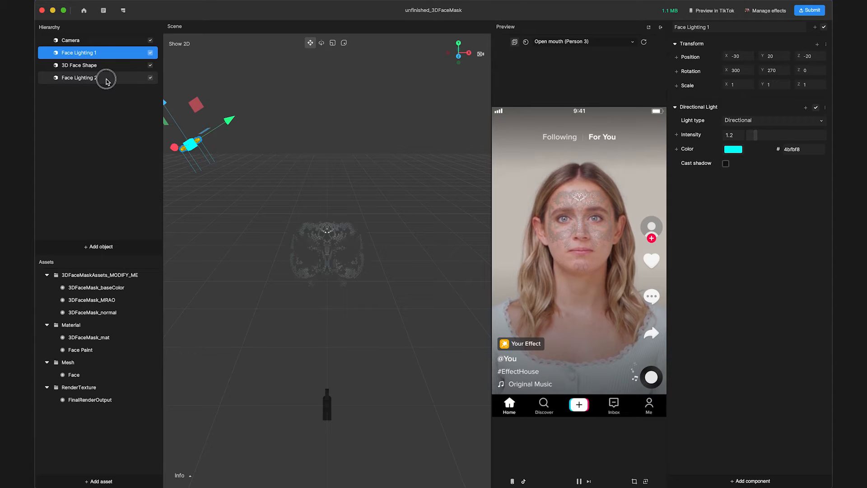
pyautogui.click(79, 78)
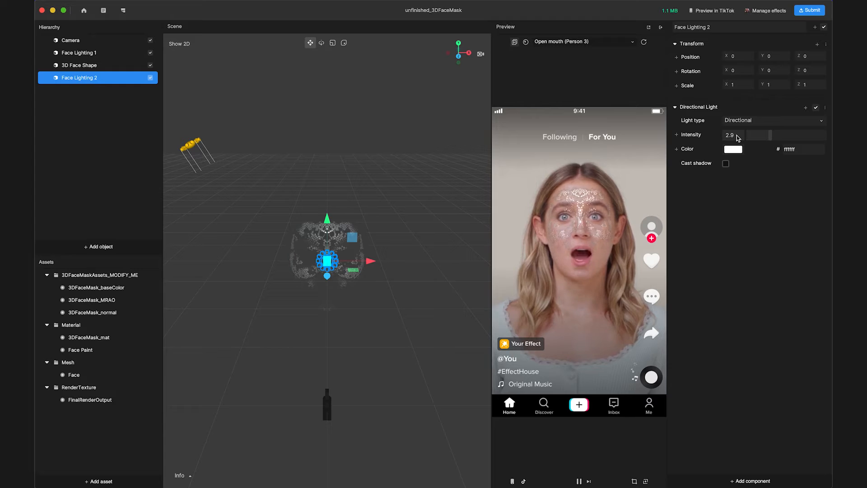
pyautogui.click(802, 148)
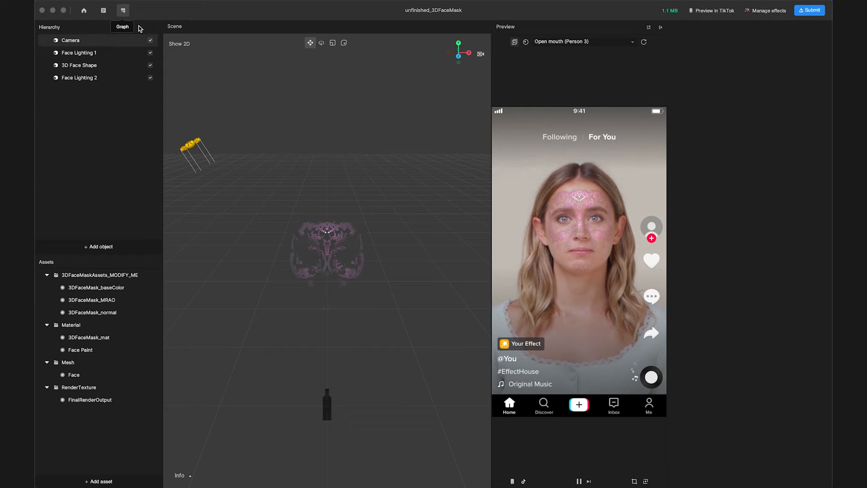
# In the visual scripting graph, add a Set Rotation node for Face Lighting 1
pyautogui.click(123, 10)
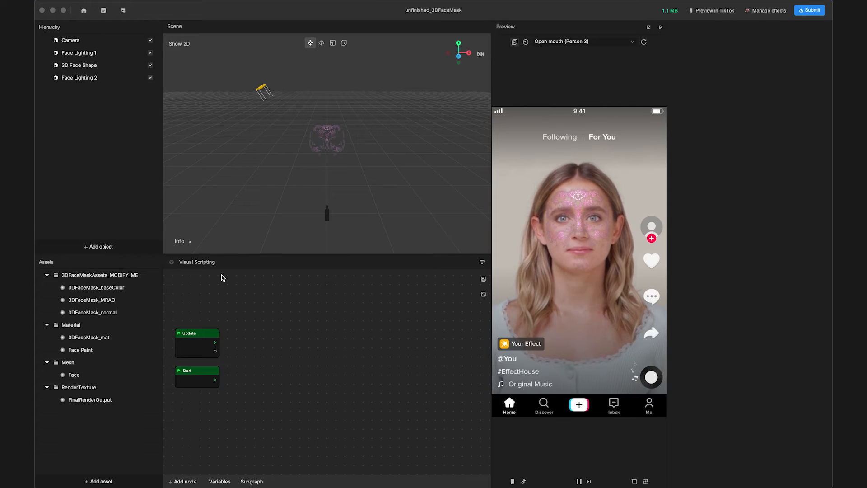
pyautogui.click(79, 52)
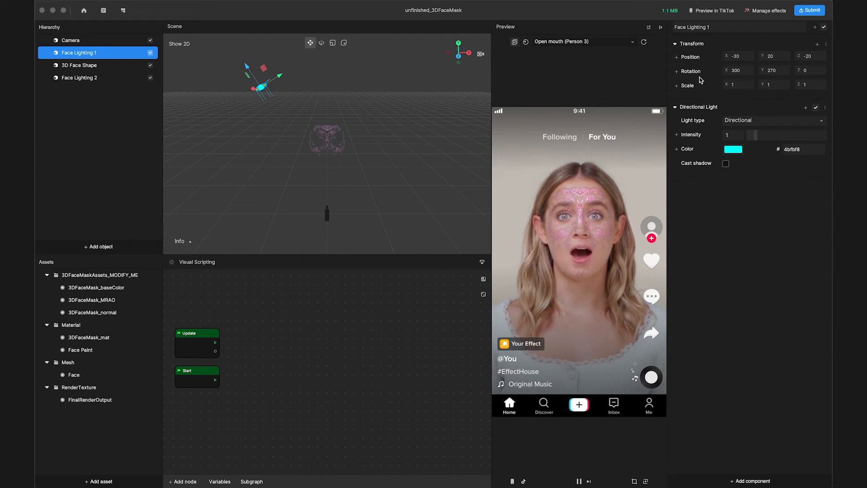
pyautogui.click(677, 71)
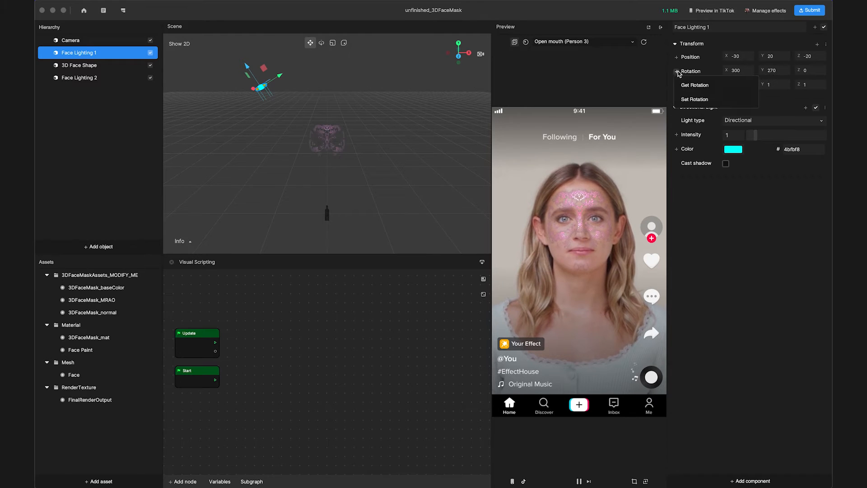
pyautogui.click(695, 99)
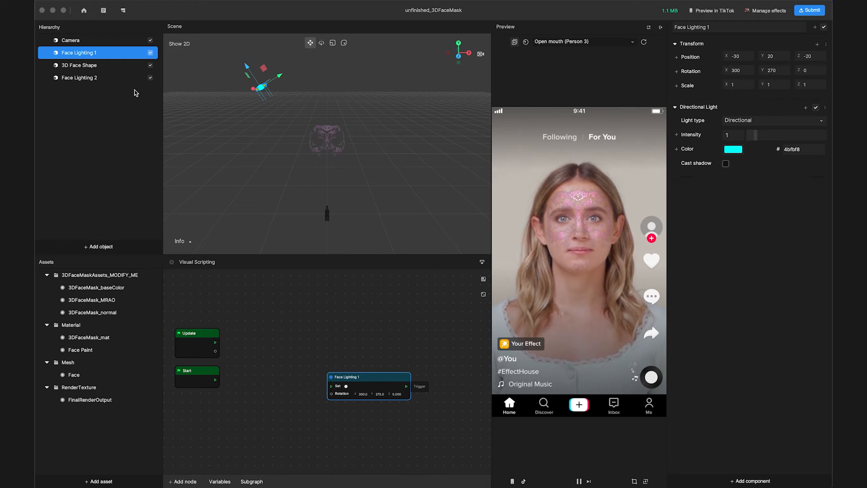
pyautogui.click(79, 77)
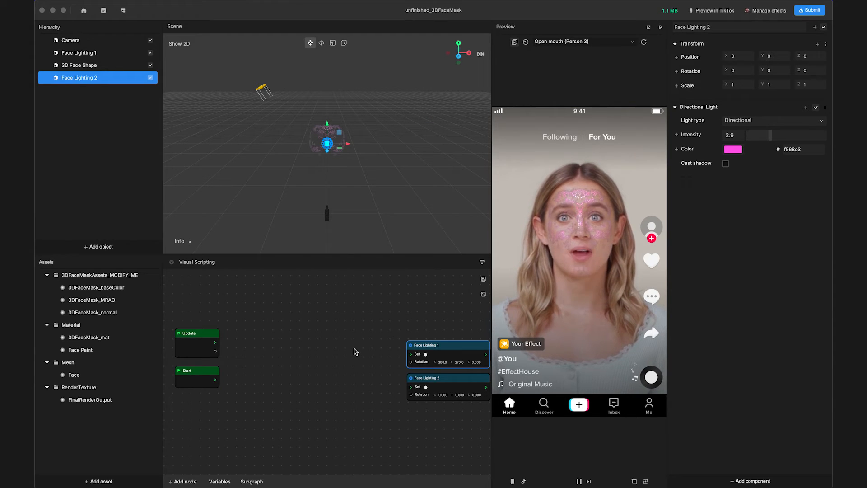
# Add Get time and Sin nodes to the graph, keeping Sin as Double
pyautogui.rightClick(307, 358)
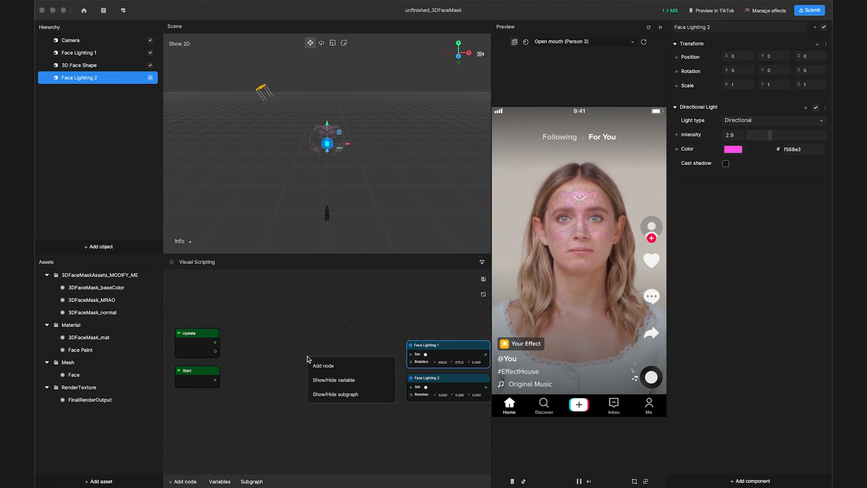
pyautogui.click(323, 365)
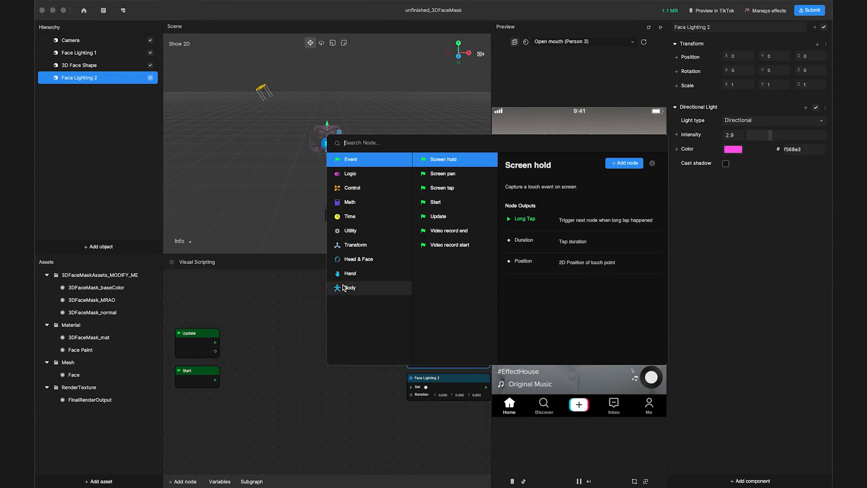
pyautogui.write('get')
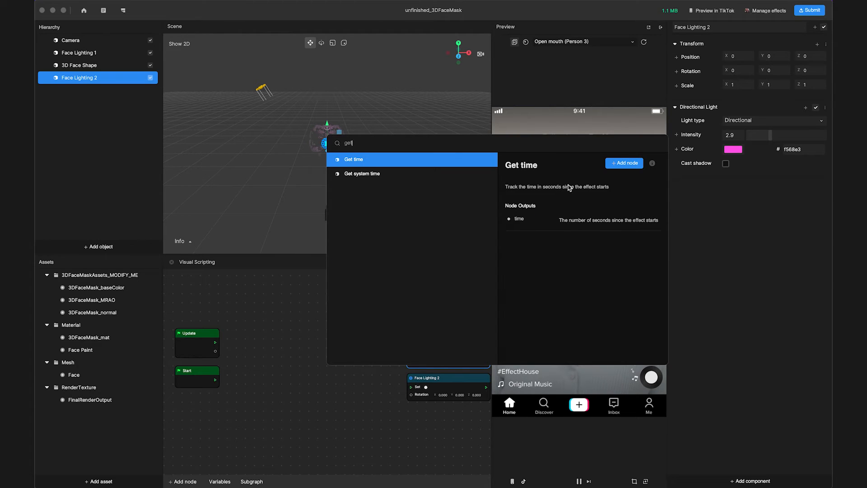
pyautogui.click(623, 162)
pyautogui.write('sin')
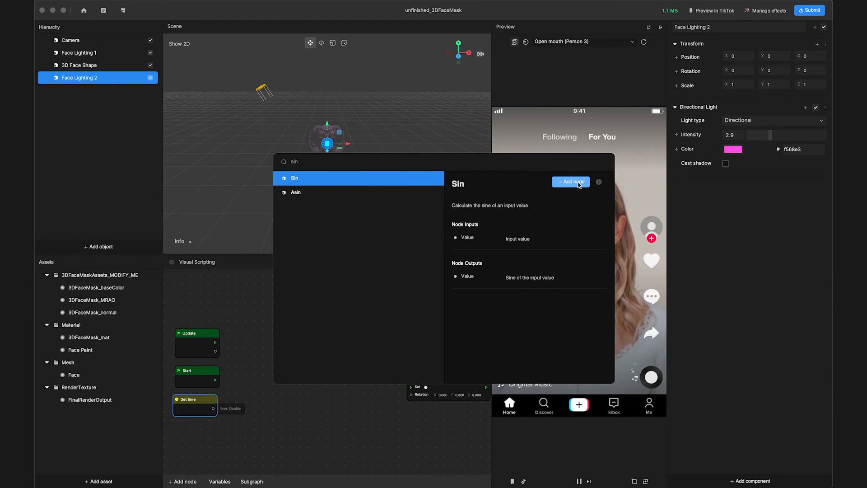
pyautogui.click(569, 182)
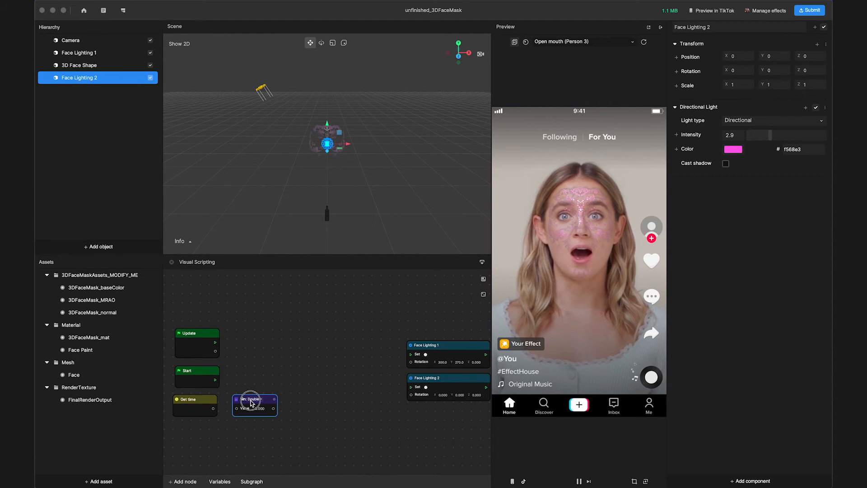
pyautogui.click(255, 399)
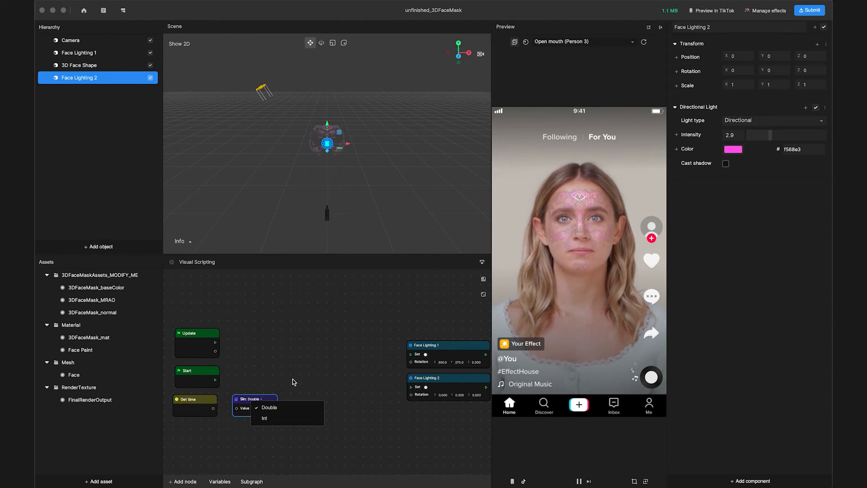
pyautogui.click(268, 407)
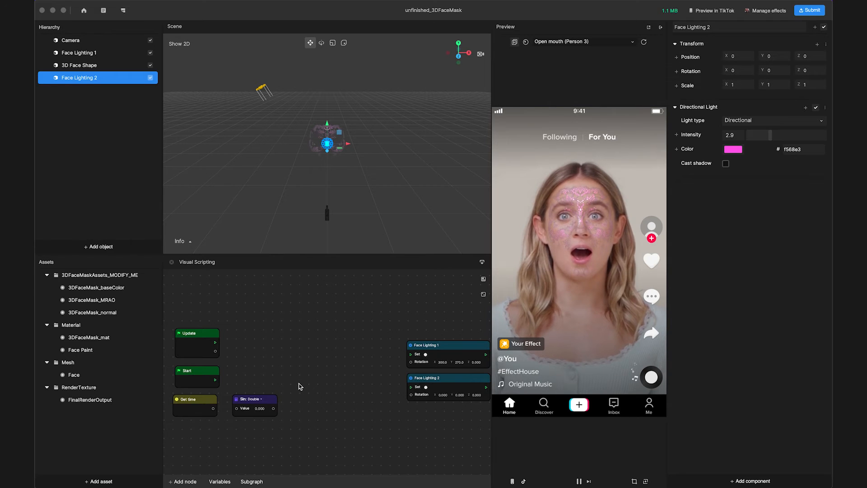
# Add a Multiply node and a Combine node set to Vector3f
pyautogui.click(185, 481)
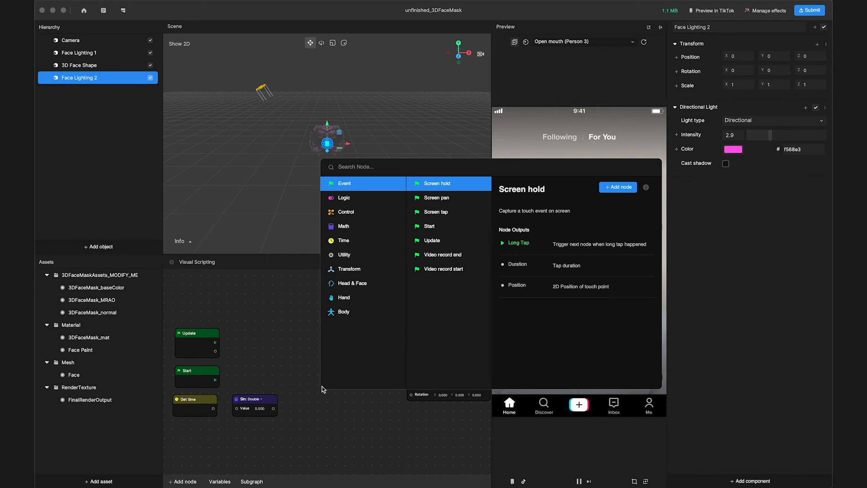
pyautogui.write('mu')
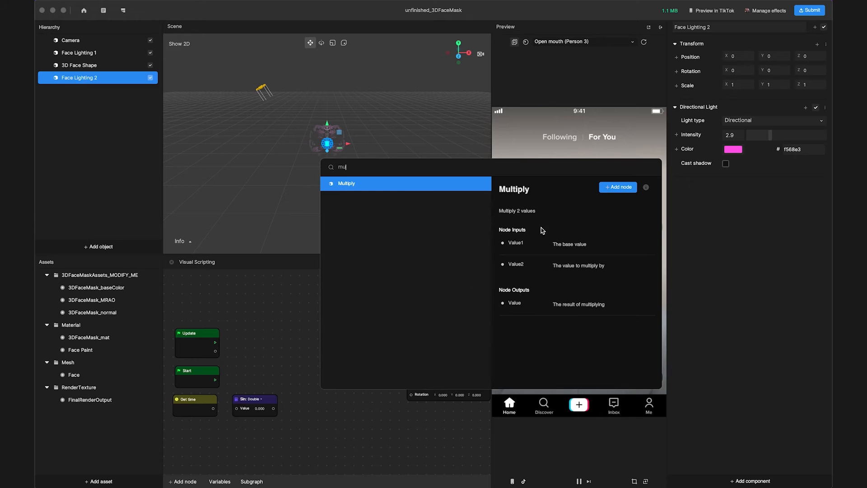
pyautogui.click(618, 187)
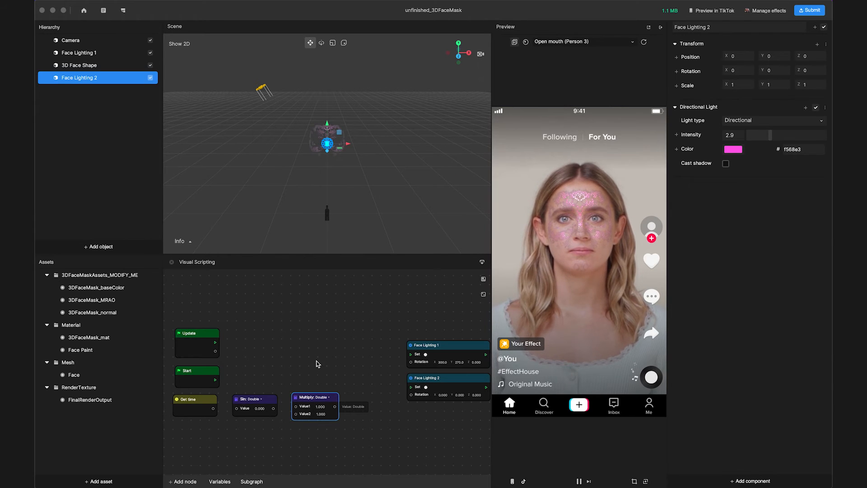
pyautogui.click(184, 481)
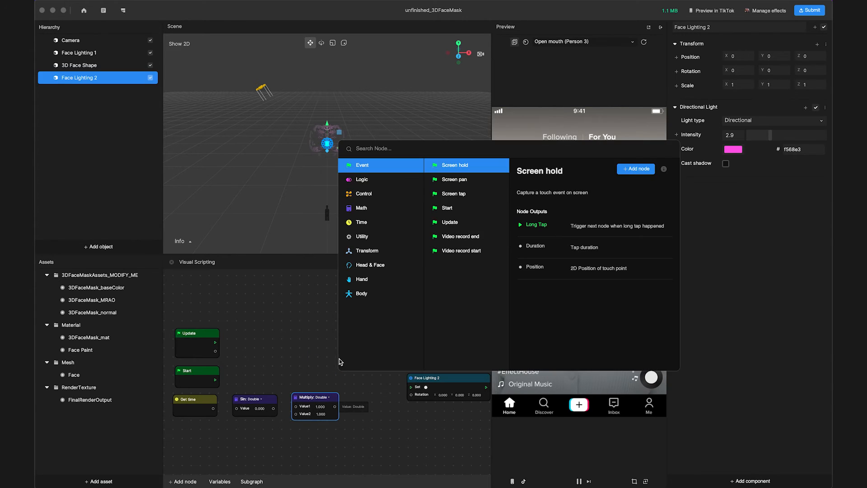
pyautogui.write('com')
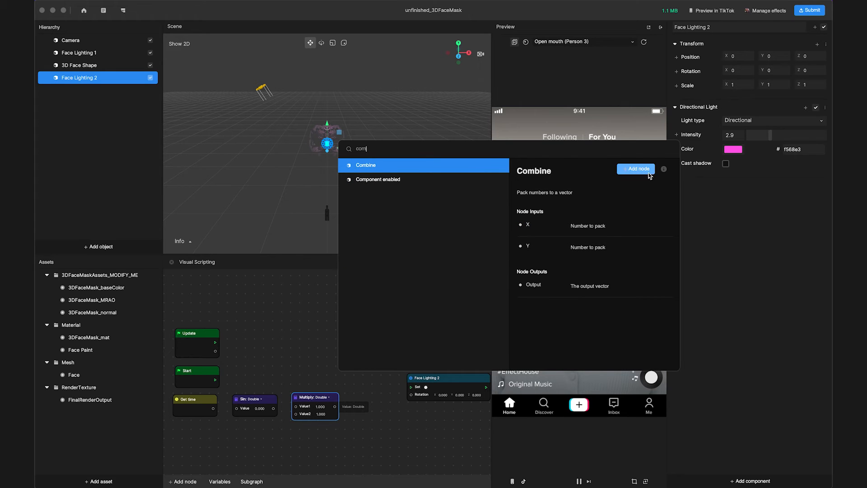
pyautogui.click(636, 169)
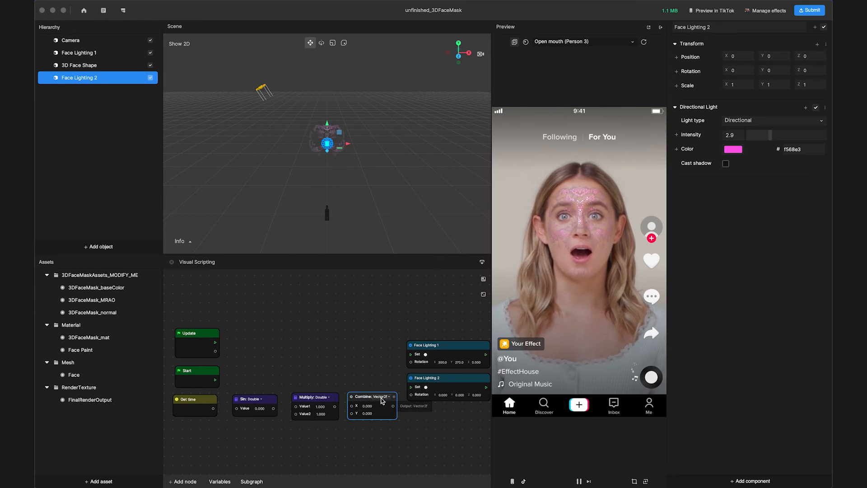
pyautogui.click(388, 395)
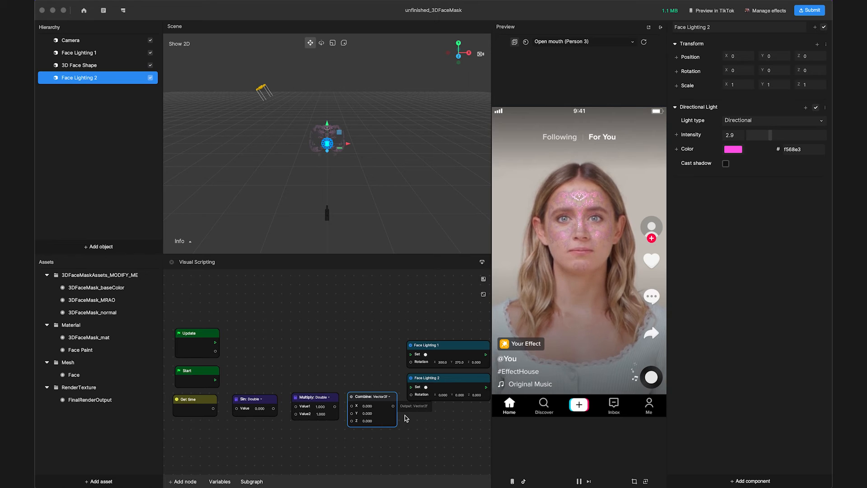
pyautogui.moveTo(215, 342)
pyautogui.write('50.000')
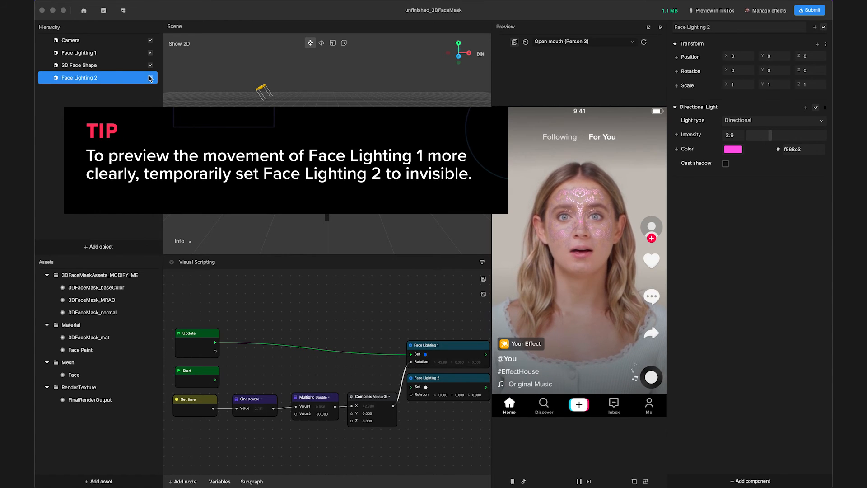
# Hide Face Lighting 2 in the Hierarchy
pyautogui.click(149, 77)
pyautogui.write('mu')
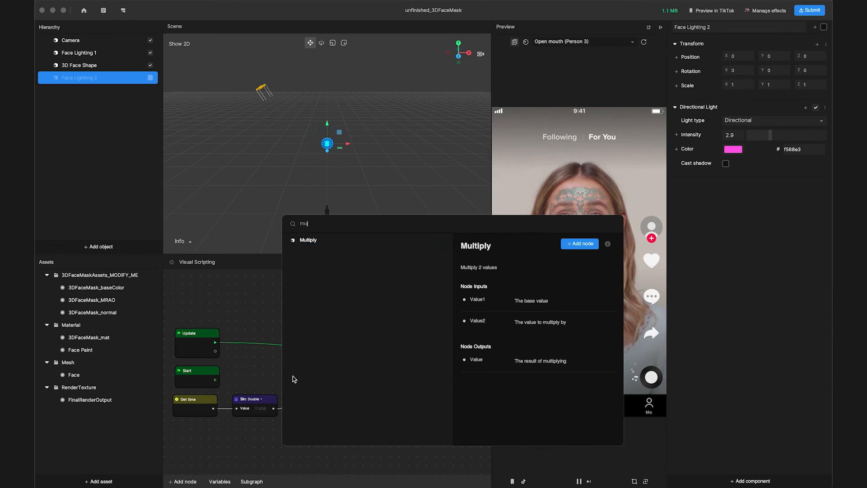
# Add a second Multiply node for the Y rotation and unhide Face Lighting 2
pyautogui.click(579, 243)
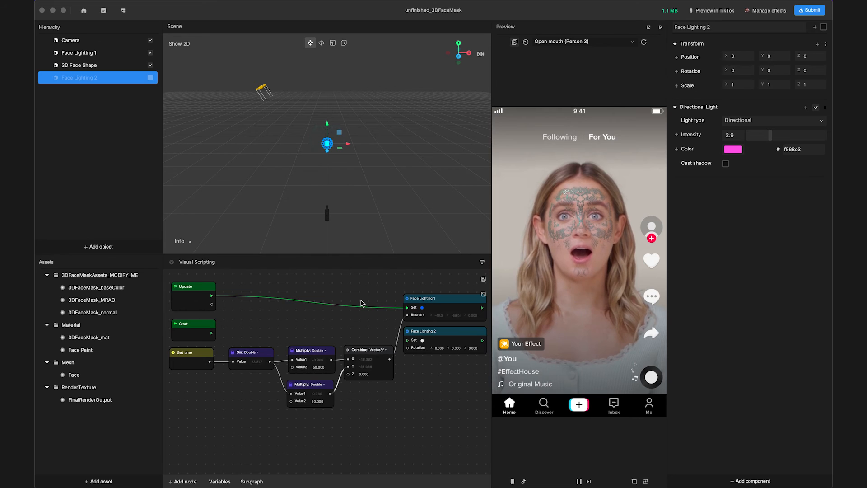
pyautogui.click(149, 77)
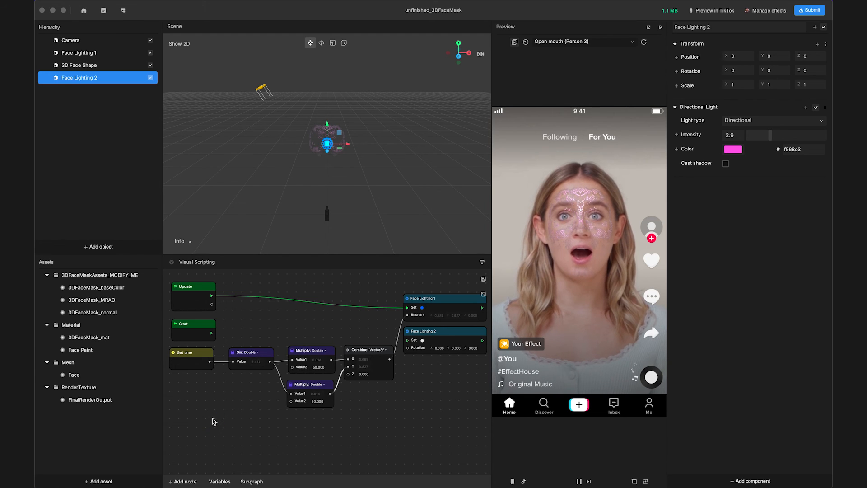
# Add a Cos node and connect the Update event to Face Lighting 2's rotation
pyautogui.click(183, 481)
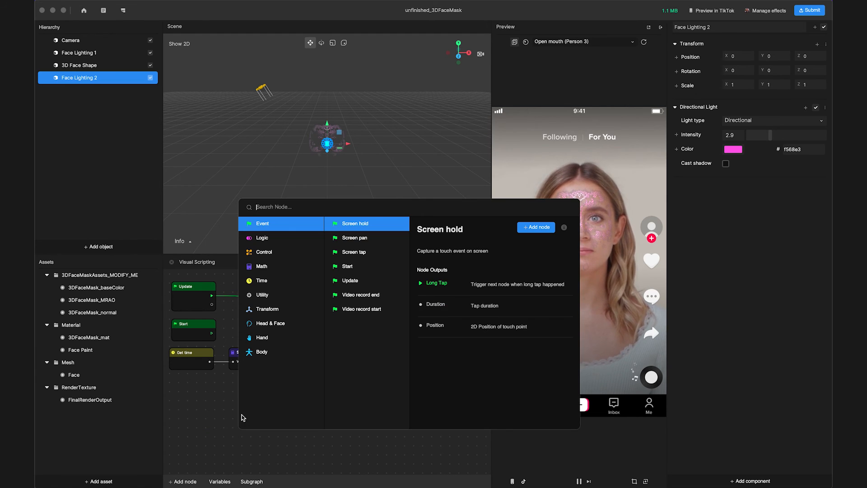
pyautogui.write('cos')
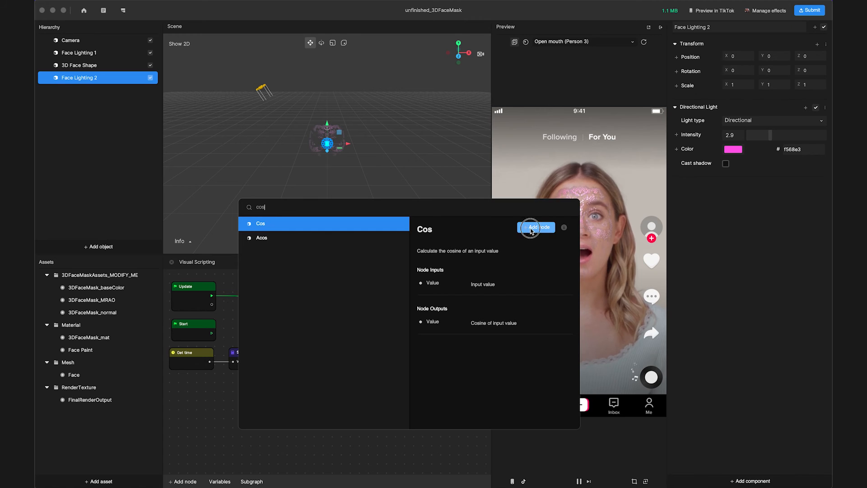
pyautogui.click(536, 227)
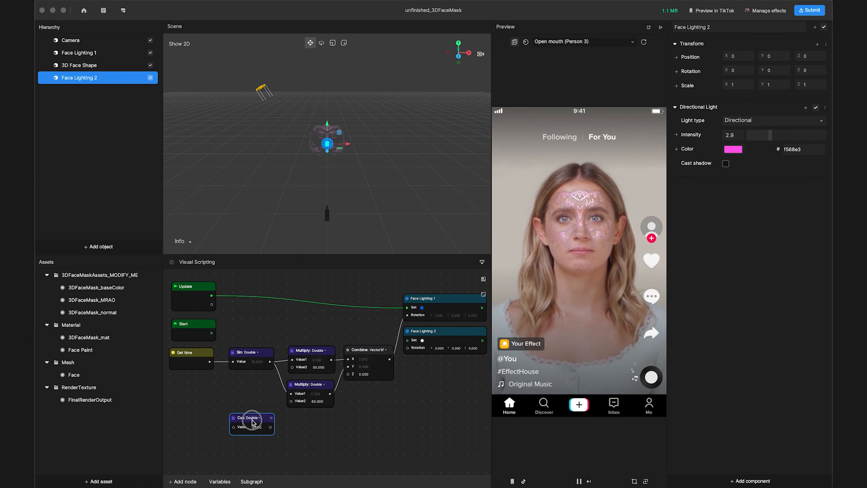
pyautogui.click(254, 423)
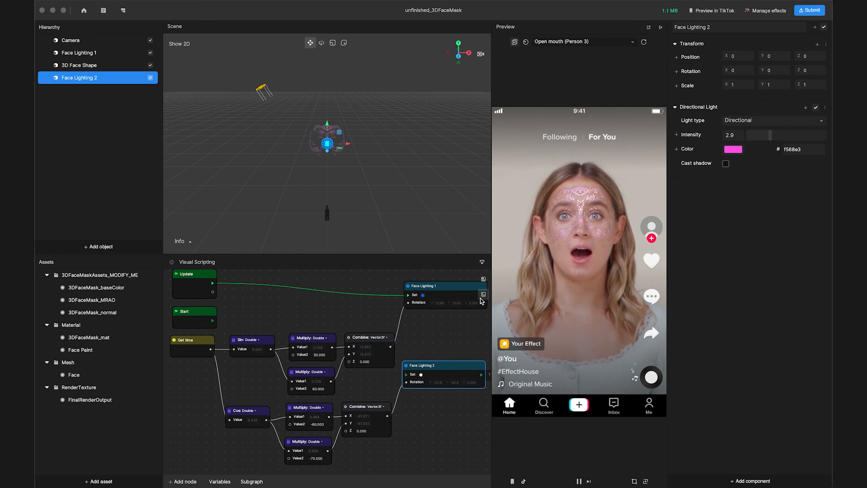
pyautogui.click(483, 293)
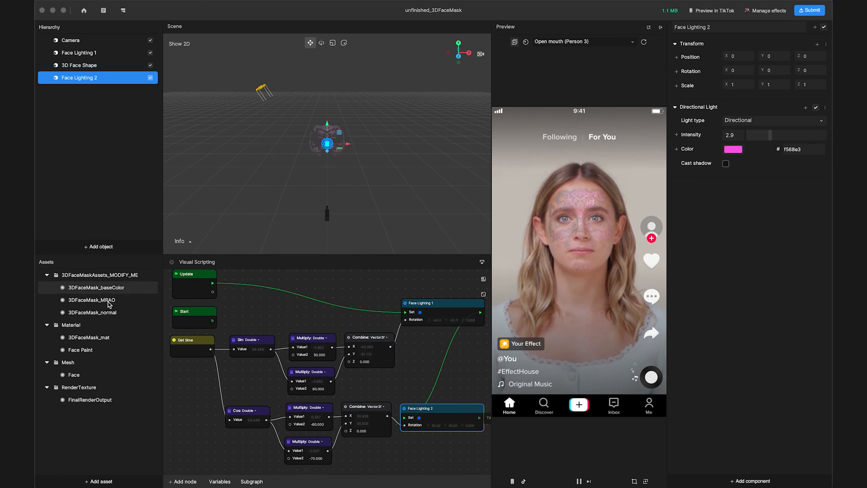
# Select 3DFaceMask_mat in Assets and scroll the Inspector to its MRAO settings
pyautogui.click(89, 337)
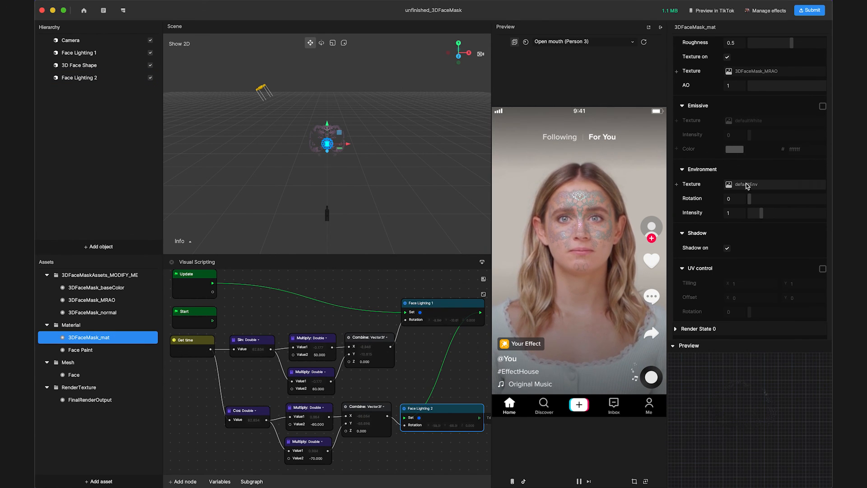
pyautogui.scroll(3)
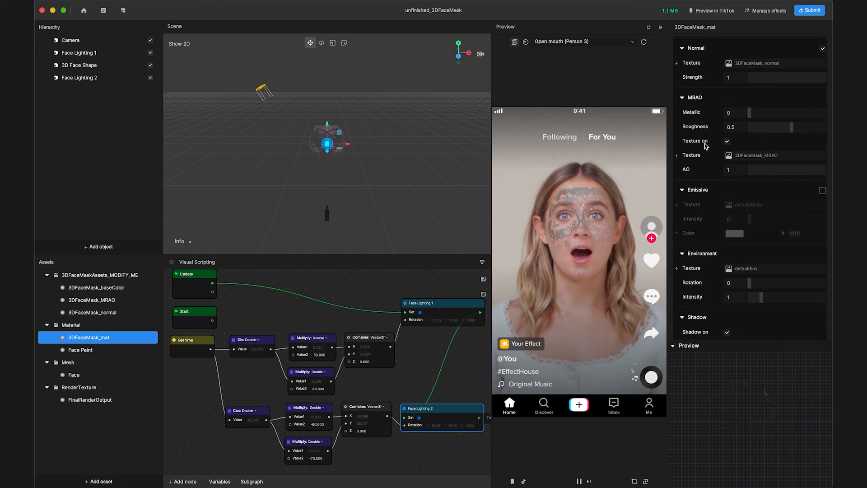